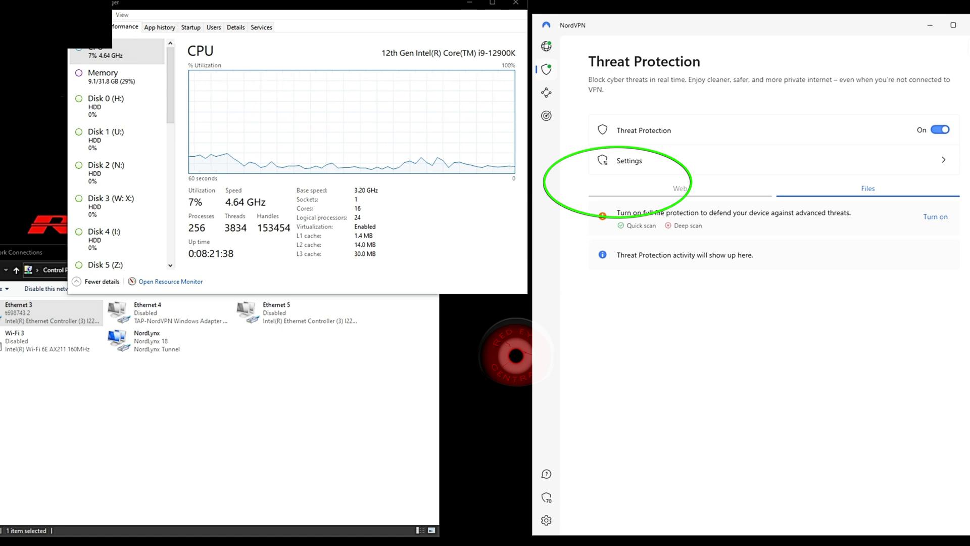
- Quit and relaunch NordVPN so it auto-updates and returns to the Log in screen
left_click(628, 160)
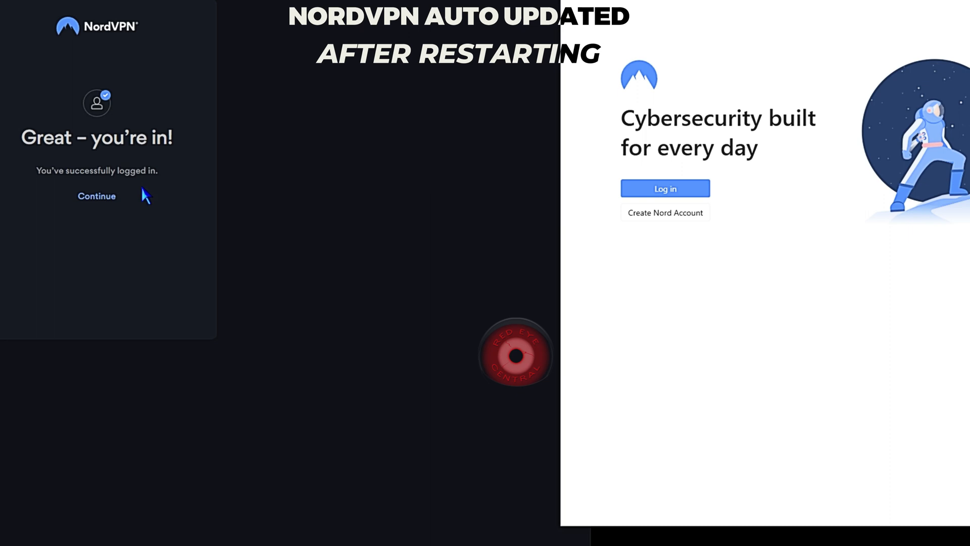
mouse_move(573, 238)
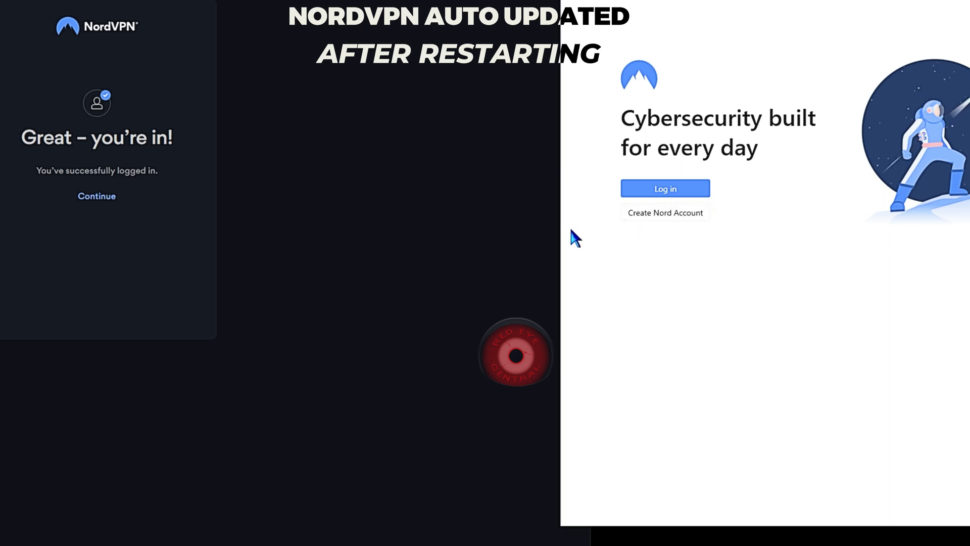
mouse_move(347, 177)
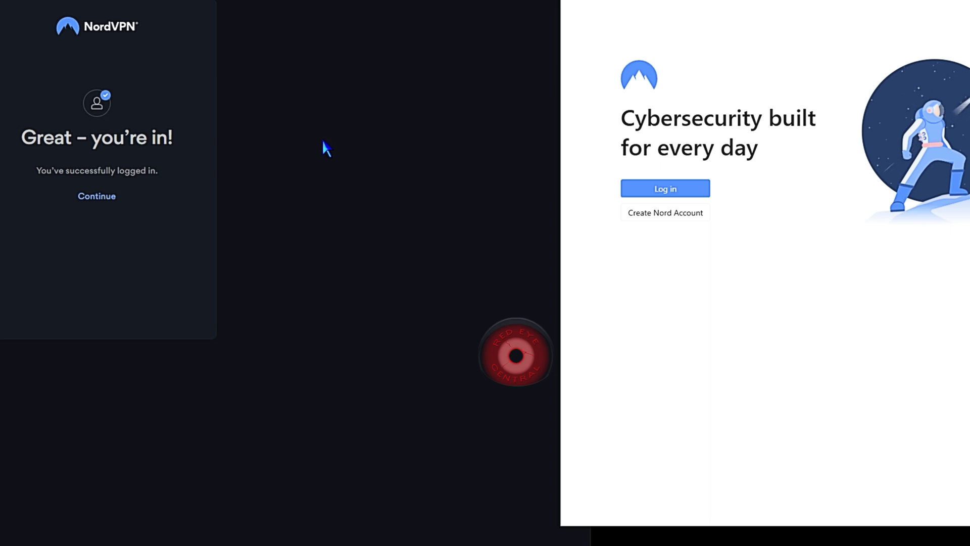
- Continue from the 'Great – you're in!' browser page to trigger the open-in-NordVPN prompt
left_click(96, 196)
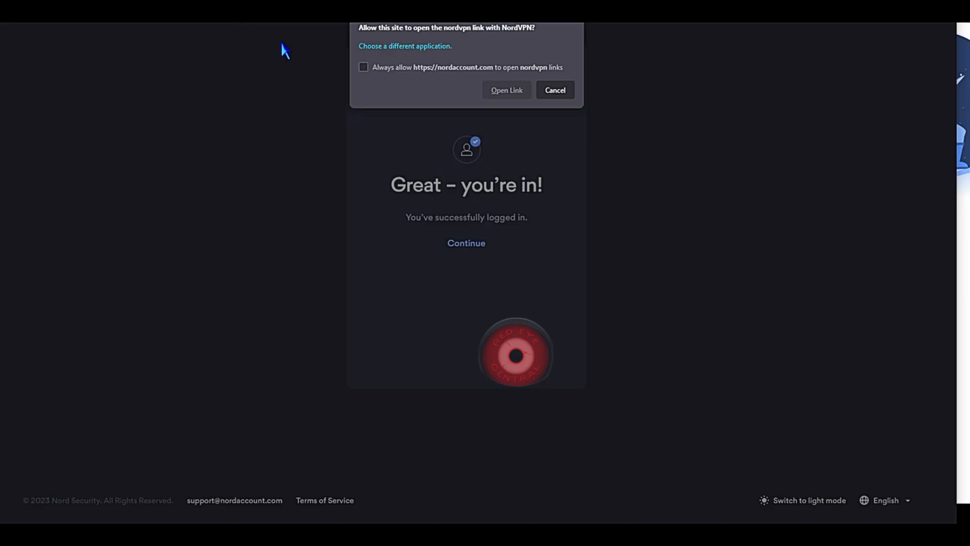
- Always allow nordaccount.com to open nordvpn links and hand the sign-in to the app
left_click(363, 67)
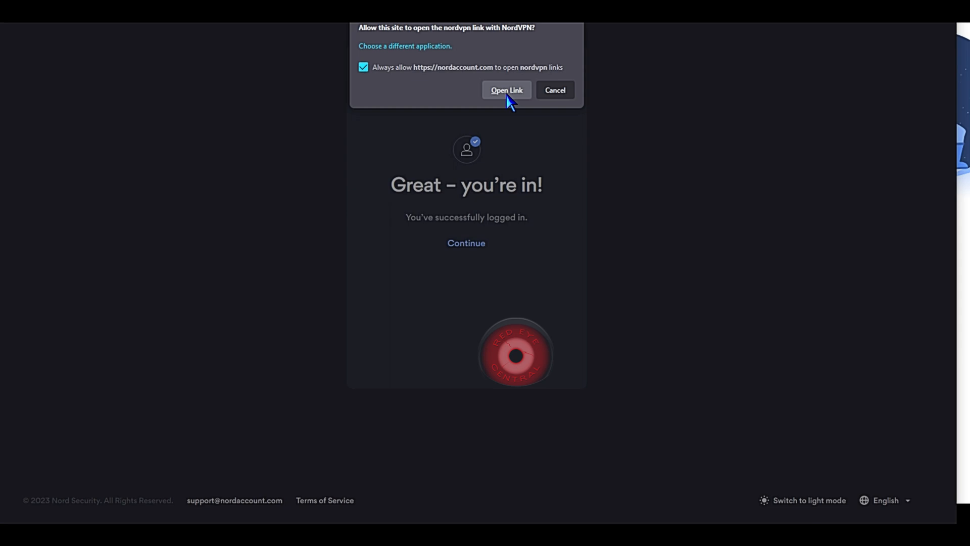
left_click(506, 90)
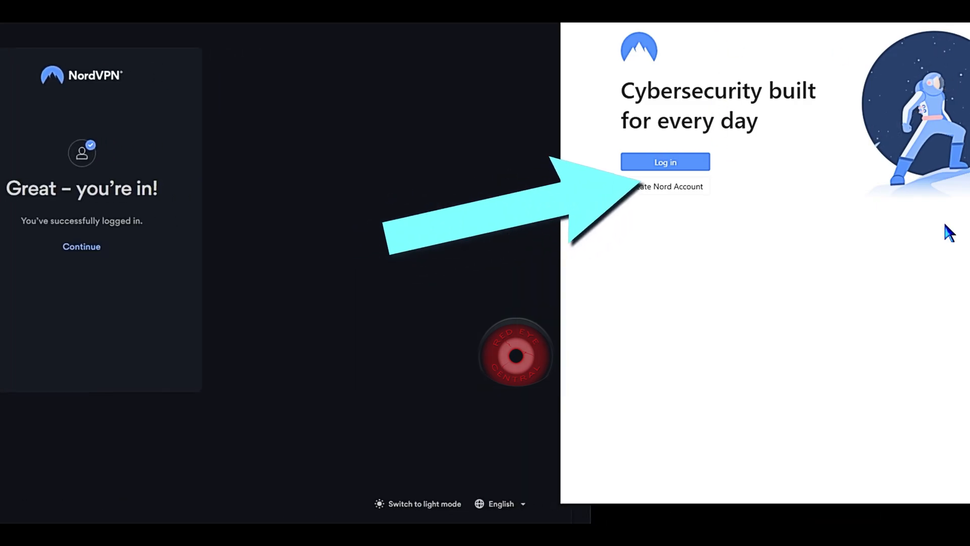
mouse_move(944, 232)
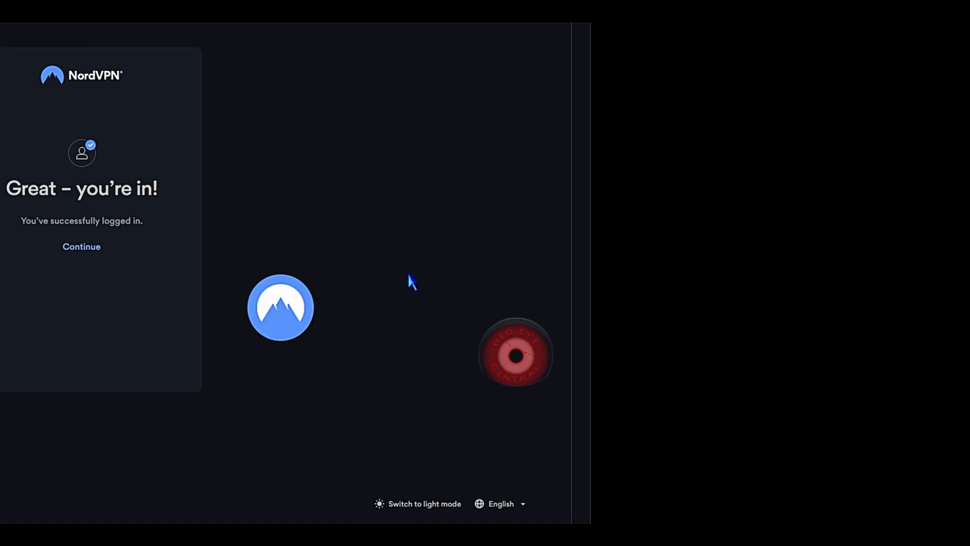
left_click(279, 308)
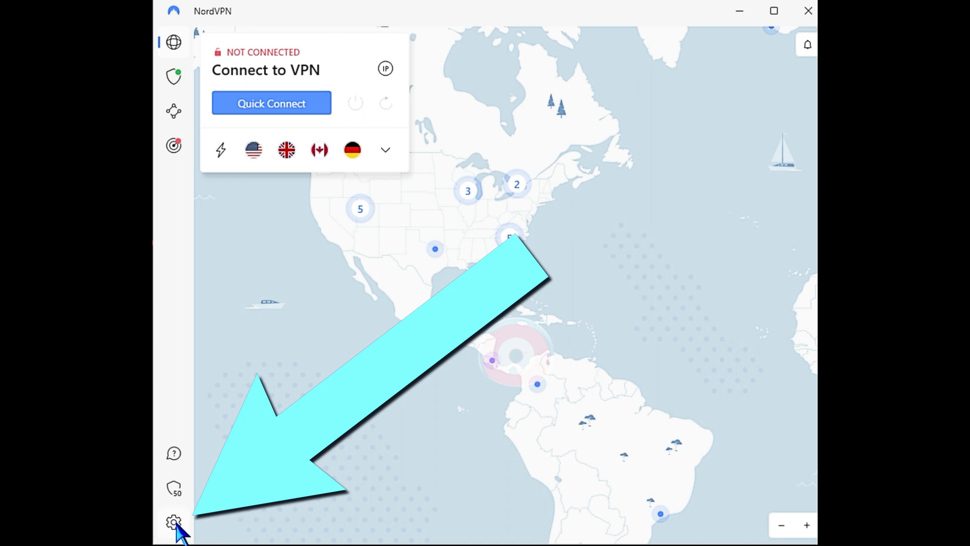
- Show the Settings page via the sidebar gear, listing installed version 7.4.6.0
left_click(173, 522)
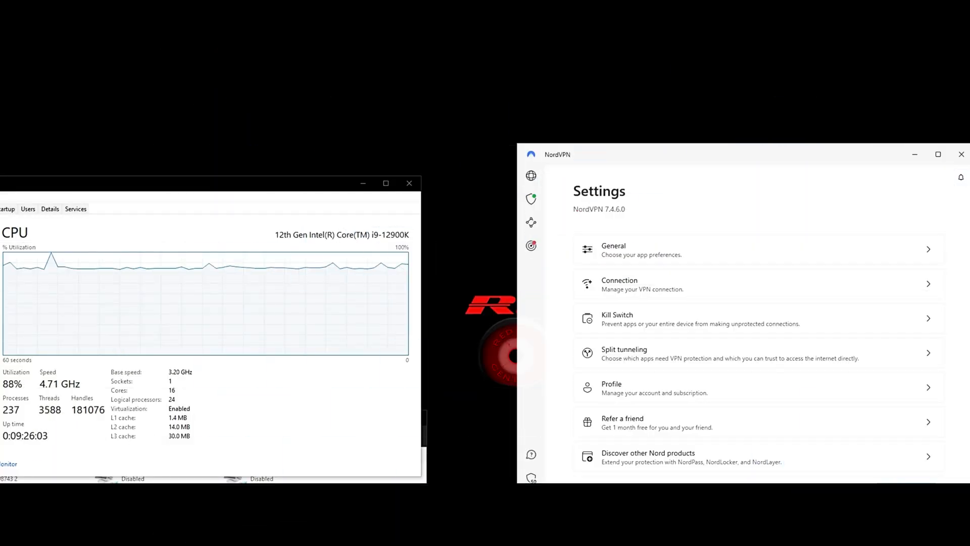